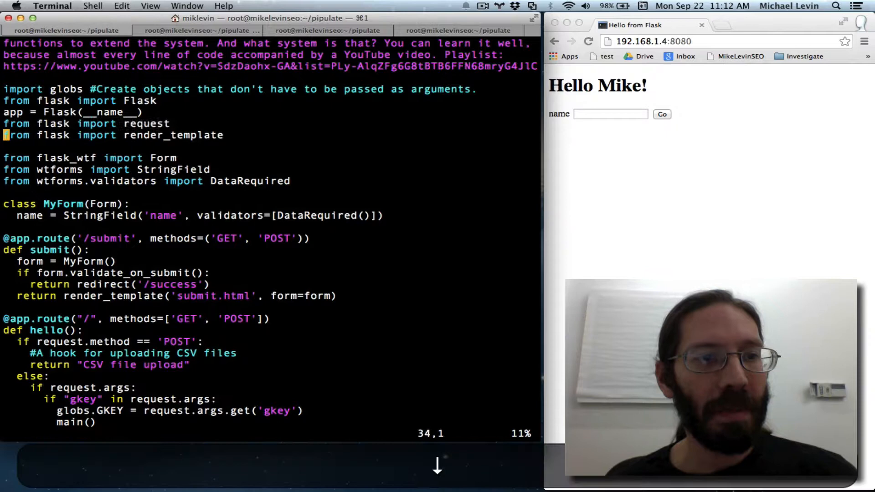
Look over the docstring, imports and the __main__ run block, locating the home route via /app
{"action": "key", "text": "V"}
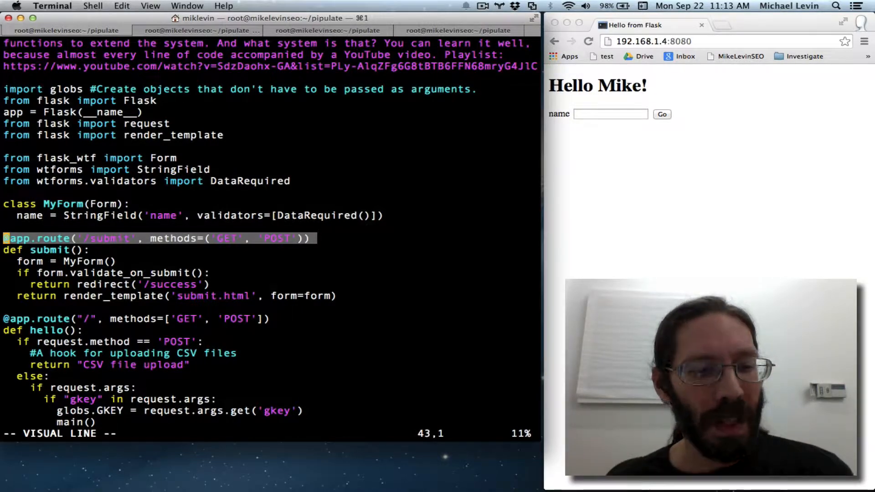
{"action": "key", "text": "up"}
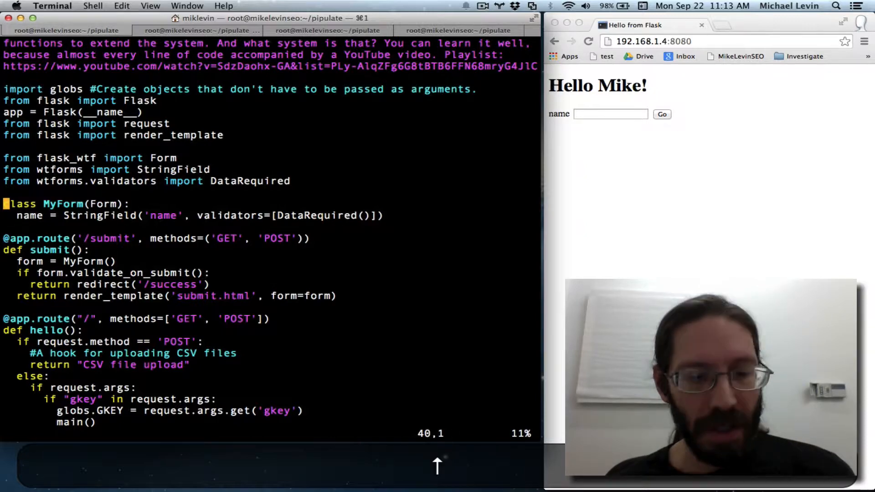
{"action": "key", "text": "g"}
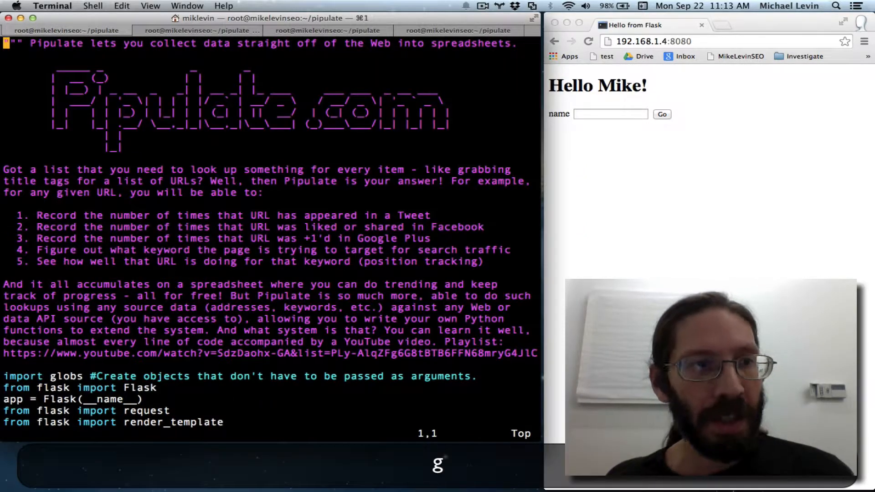
{"action": "key", "text": "V"}
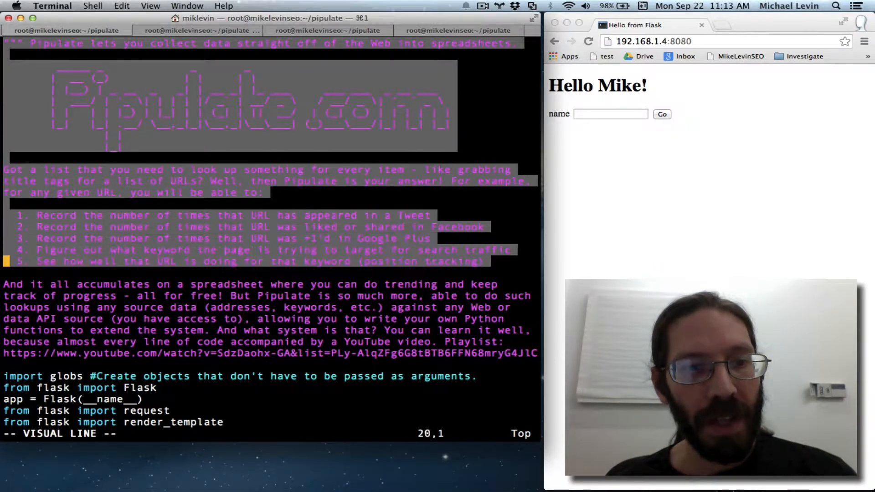
{"action": "scroll", "scroll_direction": "down", "scroll_amount": 3}
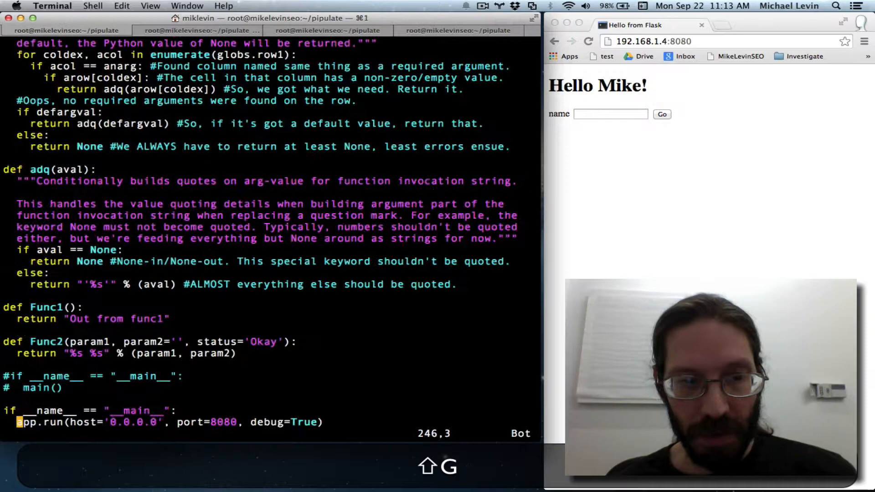
{"action": "key", "text": "up"}
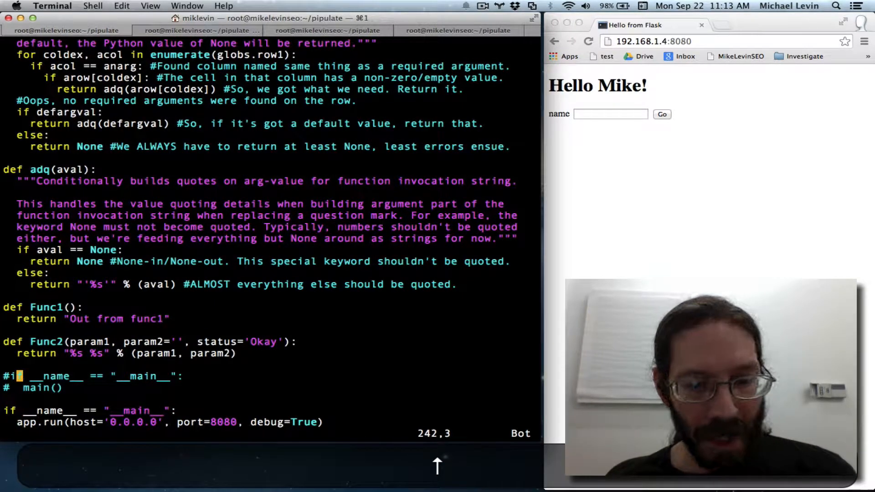
{"action": "key", "text": "j"}
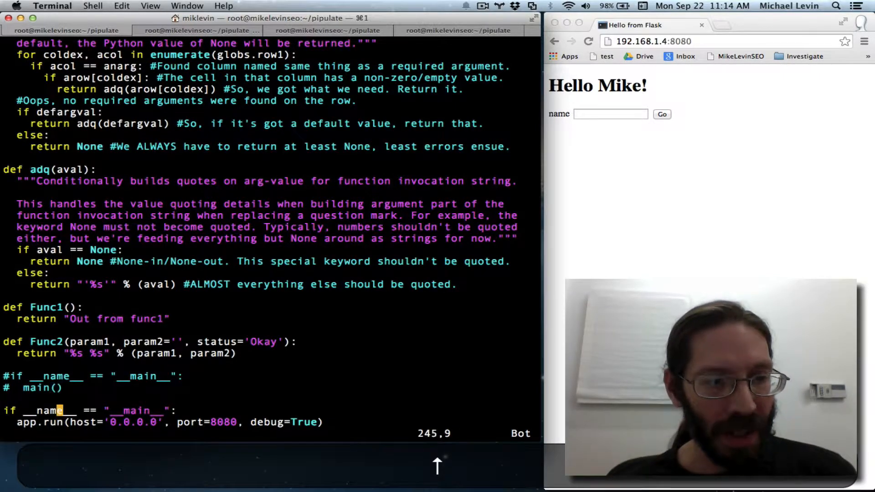
{"action": "key", "text": "V"}
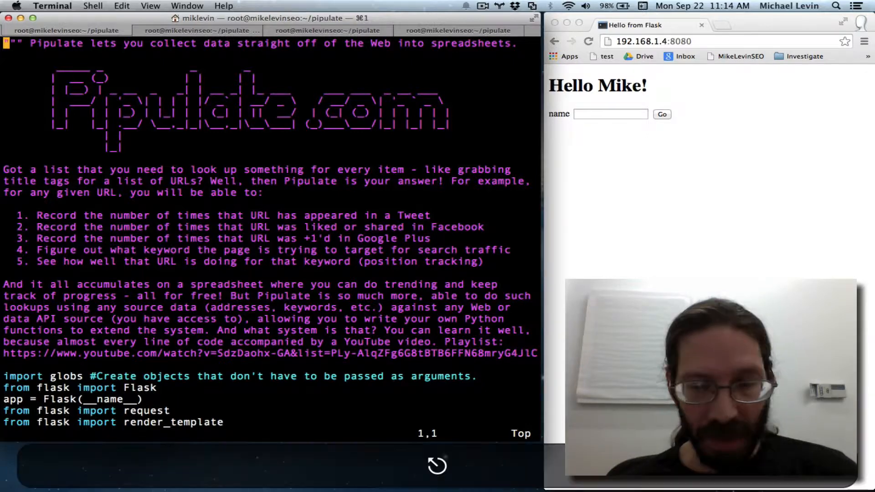
{"action": "type", "text": "/app"}
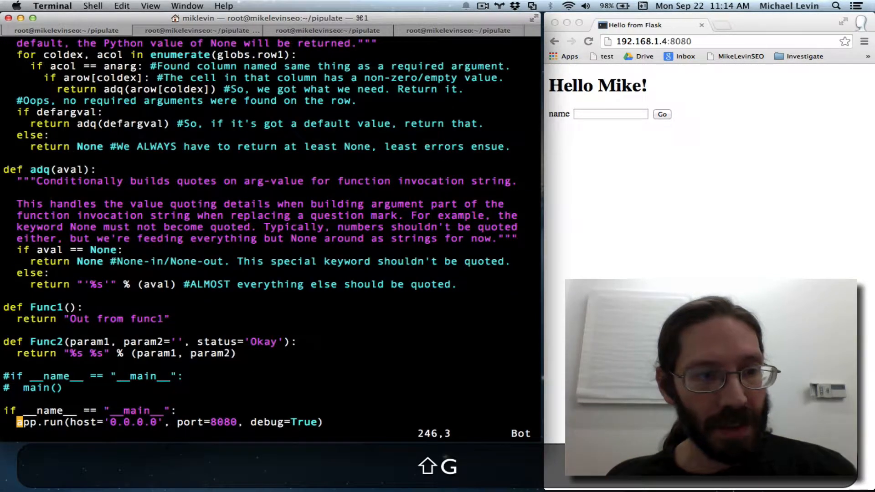
{"action": "key", "text": "V"}
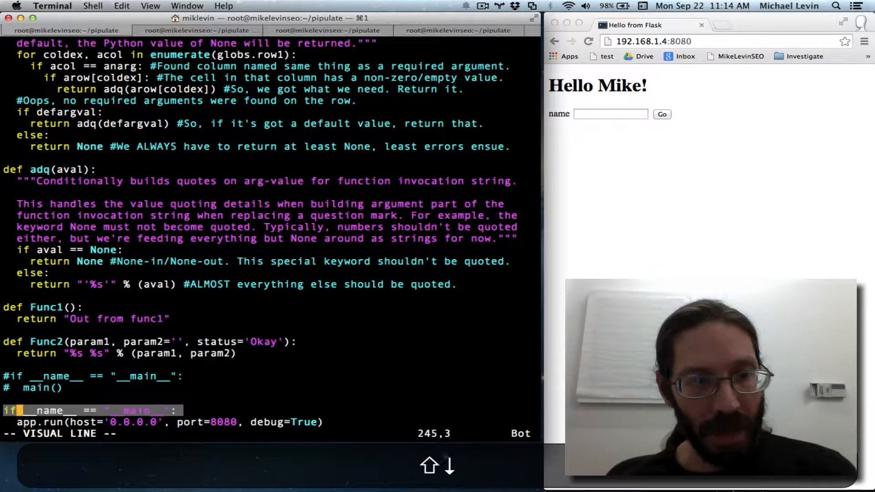
{"action": "key", "text": "Down"}
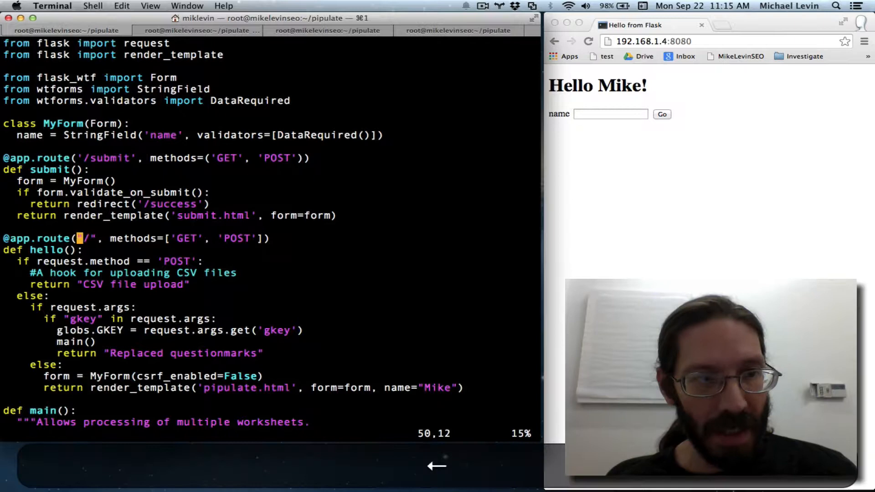
{"action": "key", "text": "V"}
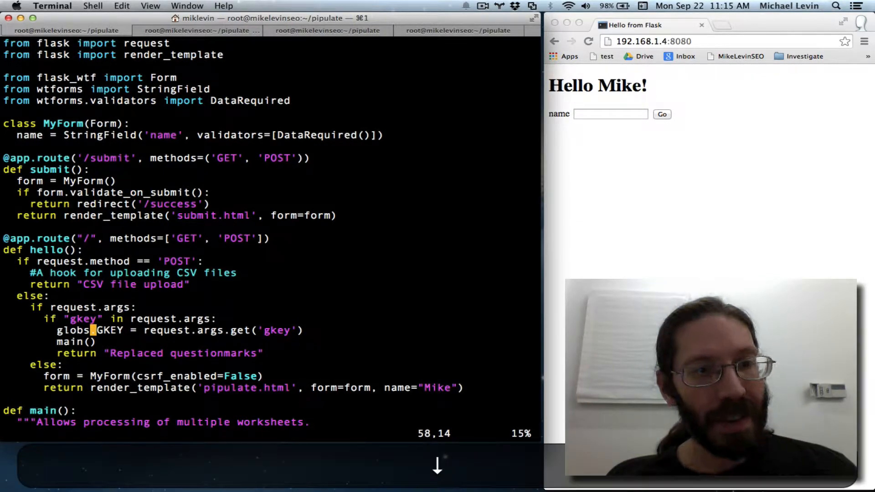
{"action": "key", "text": "Down"}
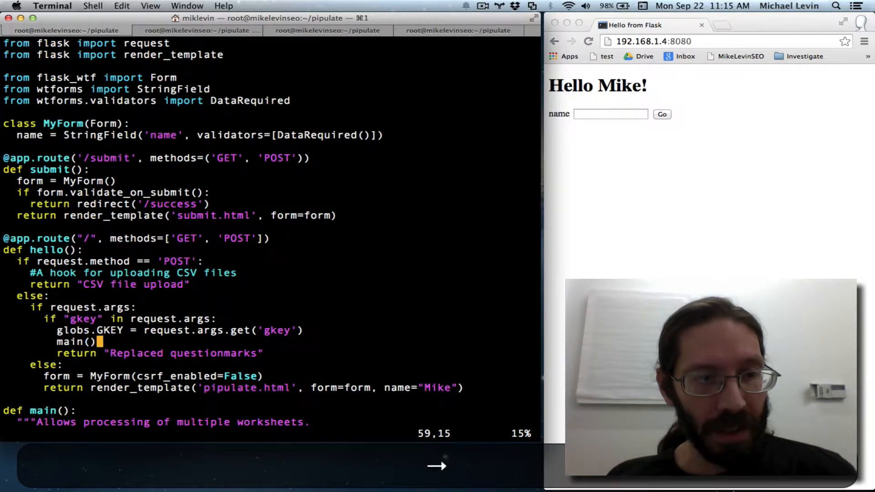
Rename the home route's handler to main, with the gkey branch calling pipulate()
{"action": "key", "text": "i"}
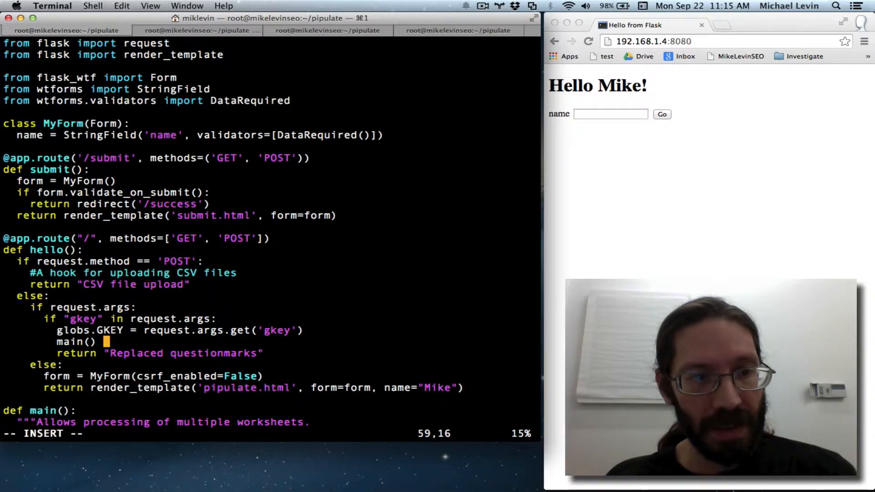
{"action": "type", "text": "V"}
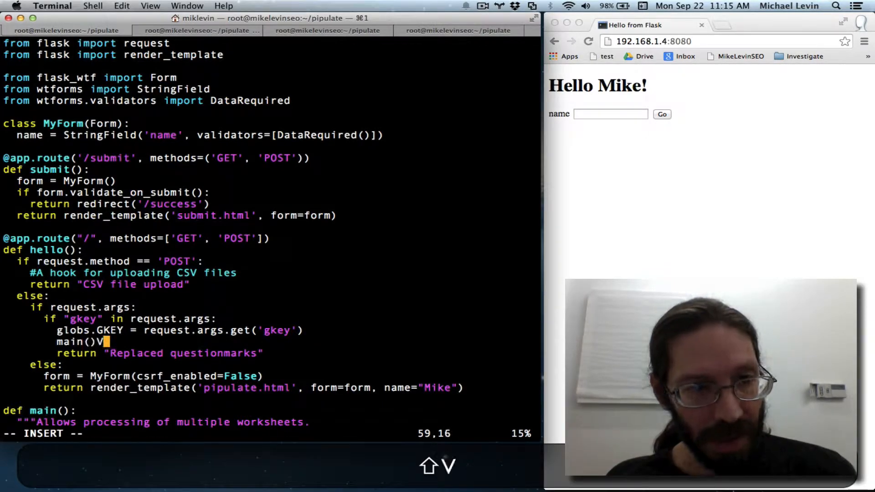
{"action": "key", "text": "Escape"}
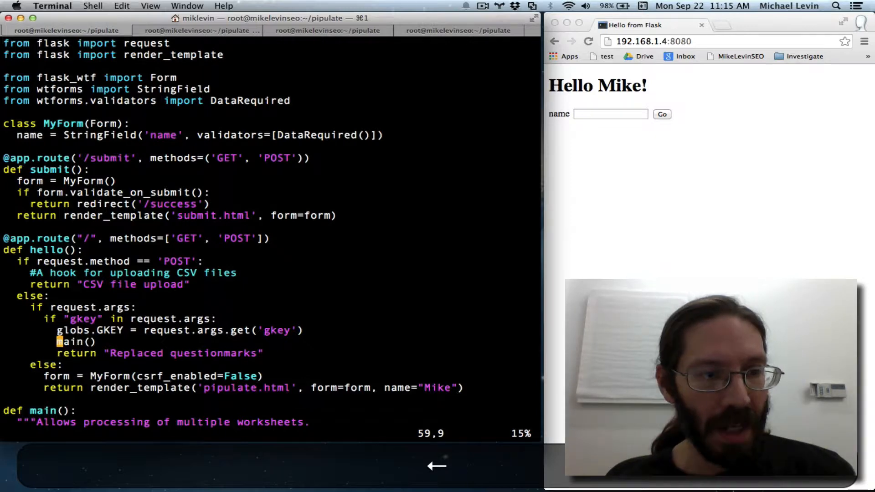
{"action": "key", "text": "i"}
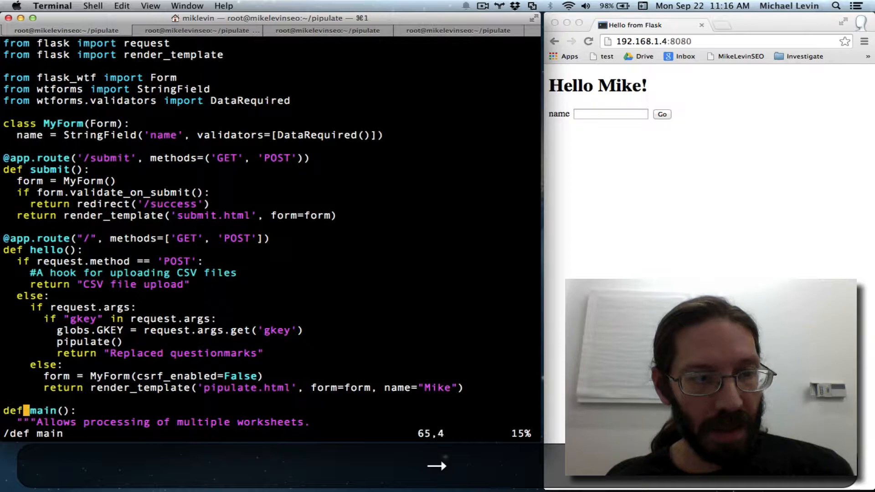
{"action": "type", "text": "pipuluate"}
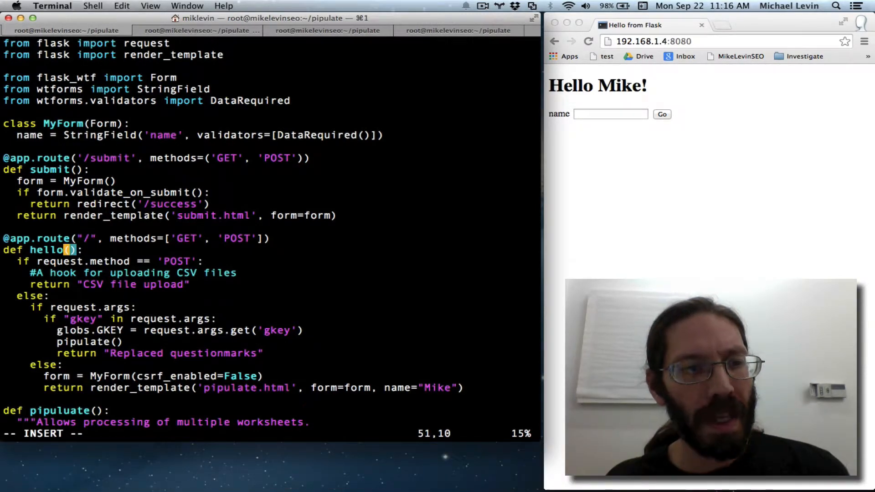
{"action": "key", "text": "Backspace"}
{"action": "type", "text": "ma"}
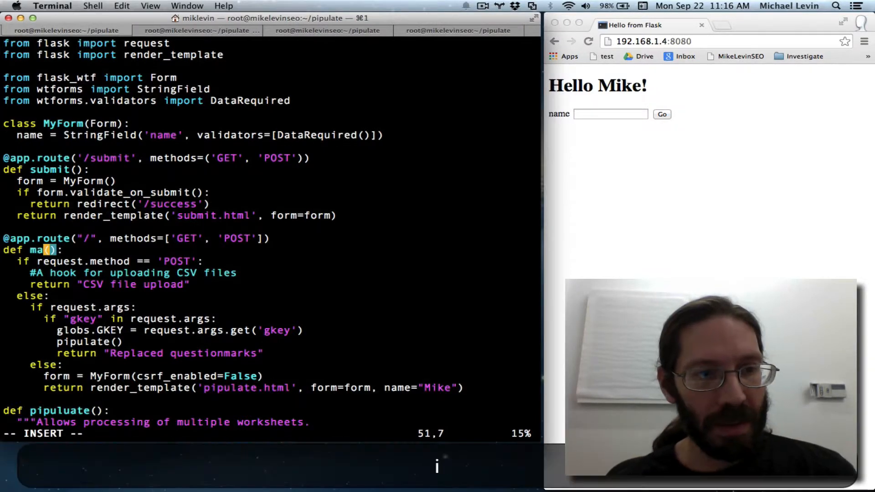
{"action": "type", "text": "in"}
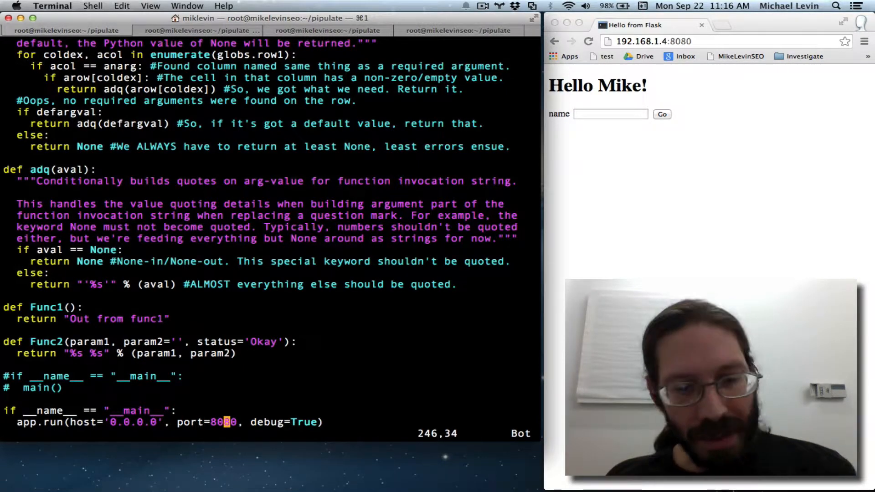
Merge the imports into 'from flask import Flask, request, render_template' and save
{"action": "key", "text": "shift+g"}
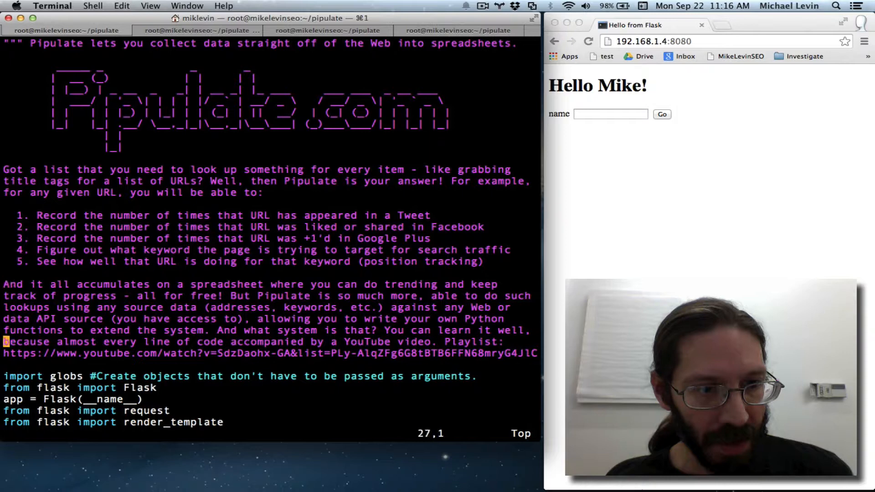
{"action": "scroll", "scroll_direction": "down", "scroll_amount": 3}
{"action": "type", "text": ", re"}
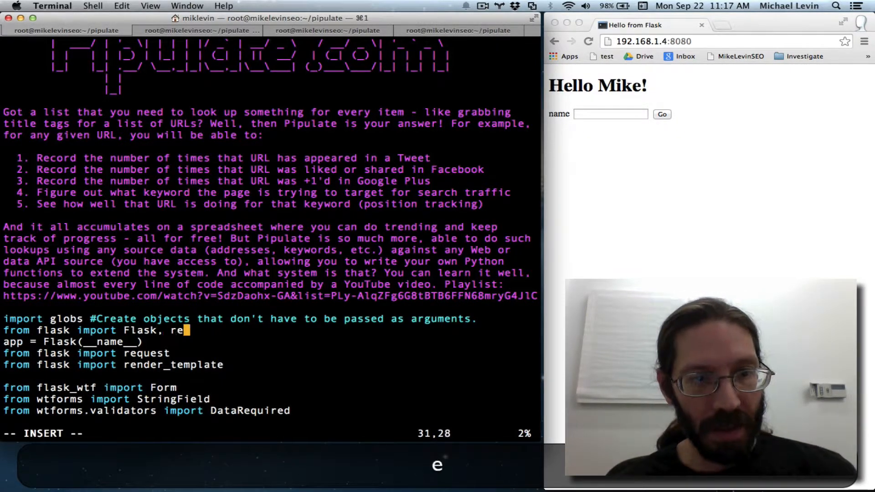
{"action": "type", "text": "q"}
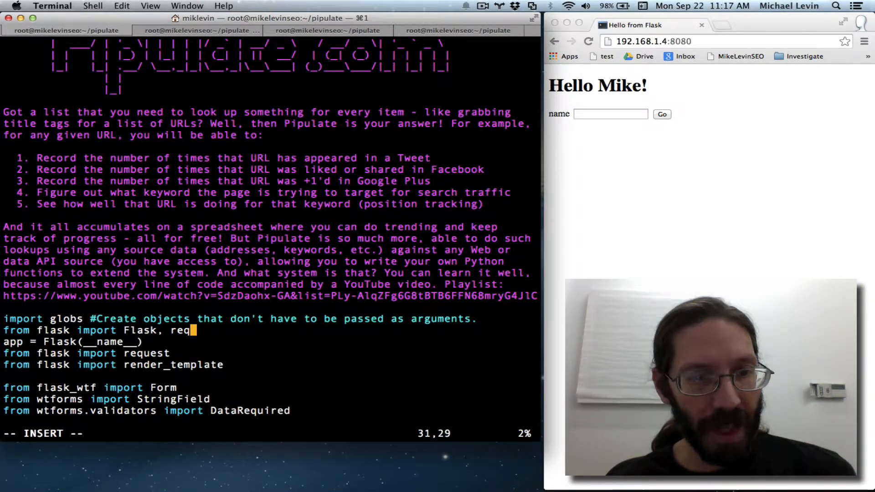
{"action": "type", "text": "uest"}
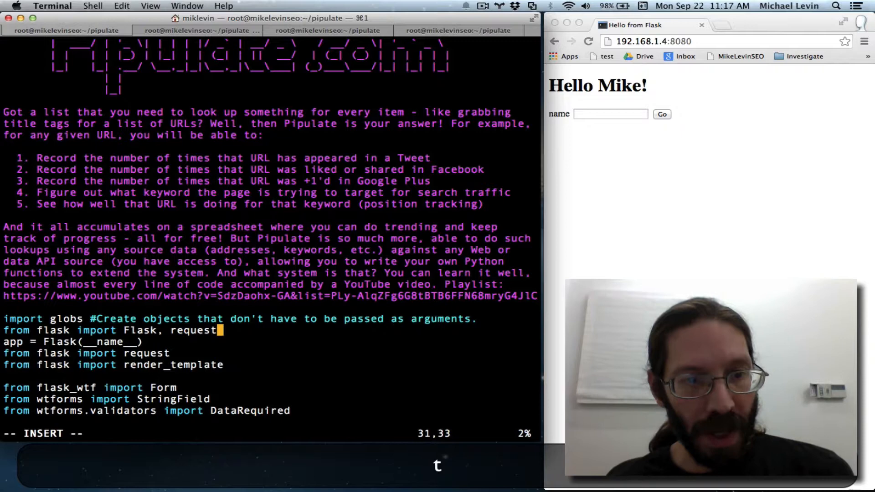
{"action": "type", "text": ", render_template"}
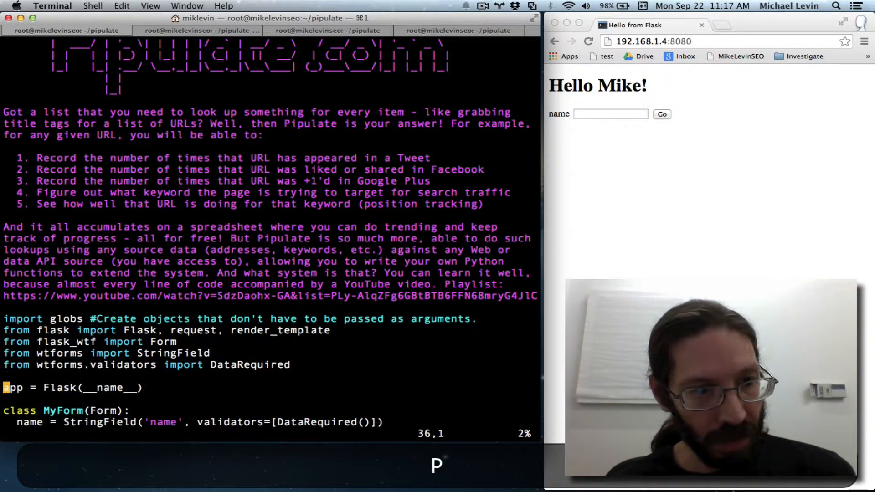
{"action": "scroll", "scroll_direction": "down", "scroll_amount": 3}
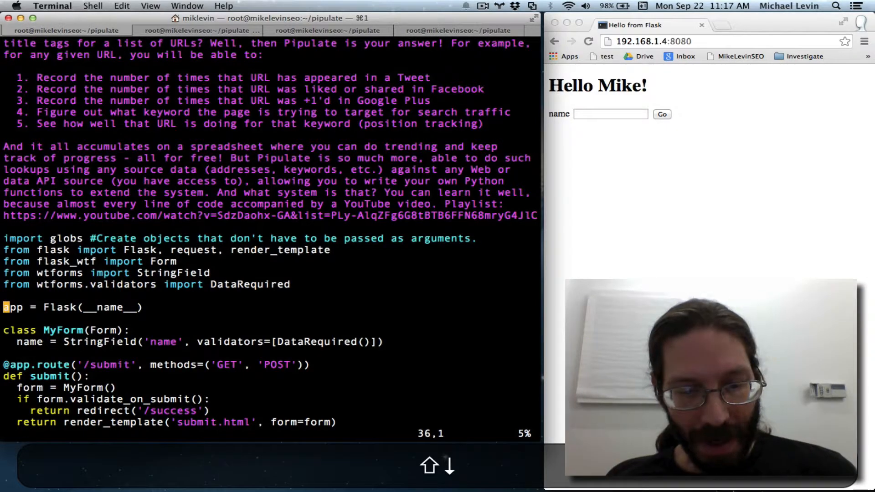
{"action": "key", "text": "Down"}
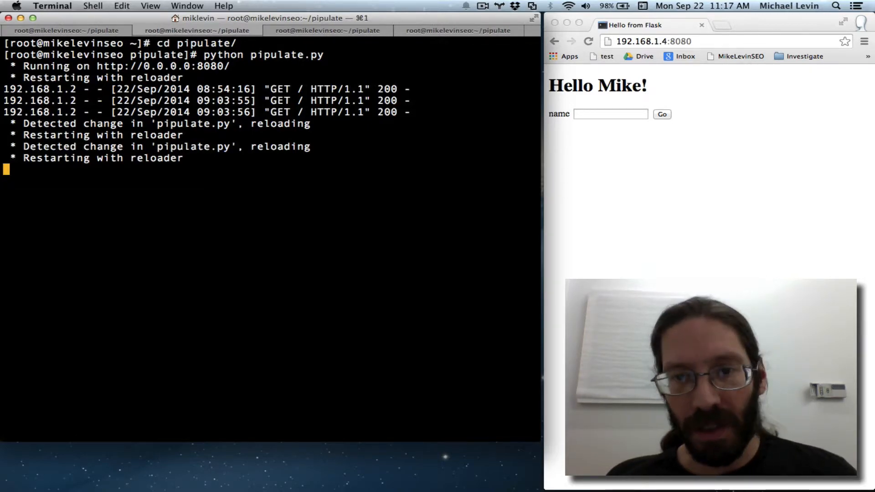
Reload the page to confirm a 200 response, then return to the pipulate shell
{"action": "key", "text": "cmd+r"}
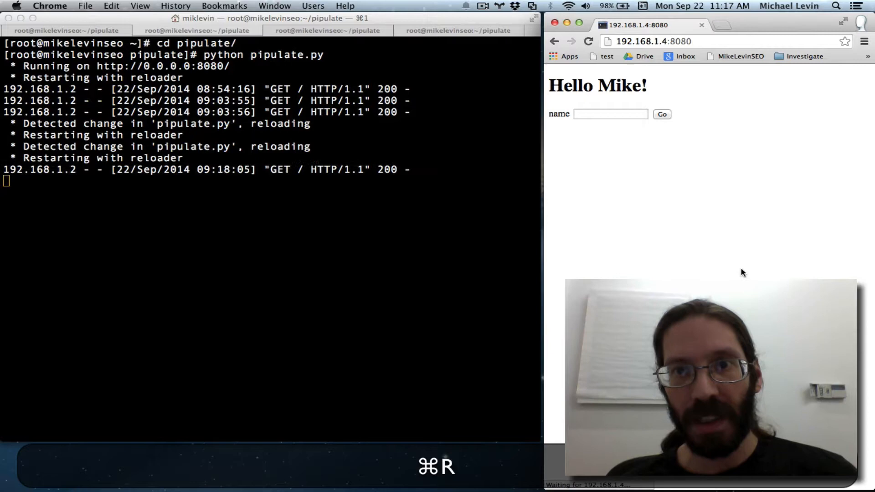
{"action": "key", "text": "cmd+r"}
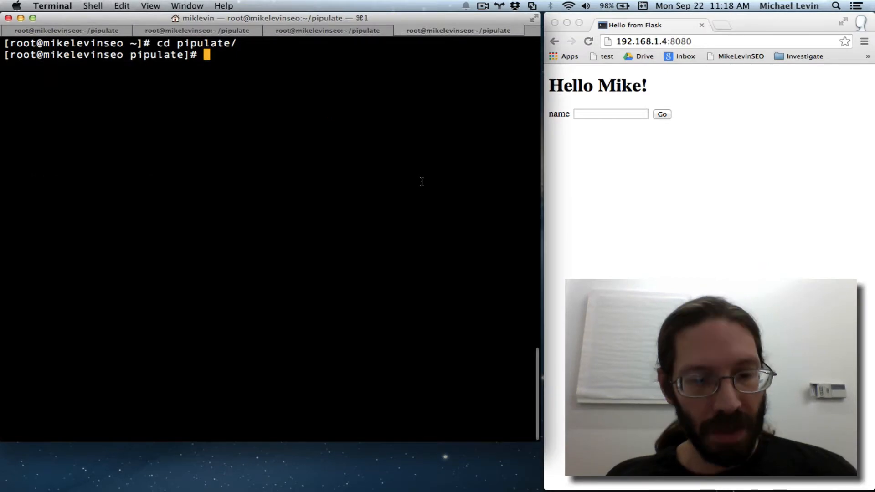
Commit all changes as "Renamed main to pipulate"
{"action": "type", "text": "git"}
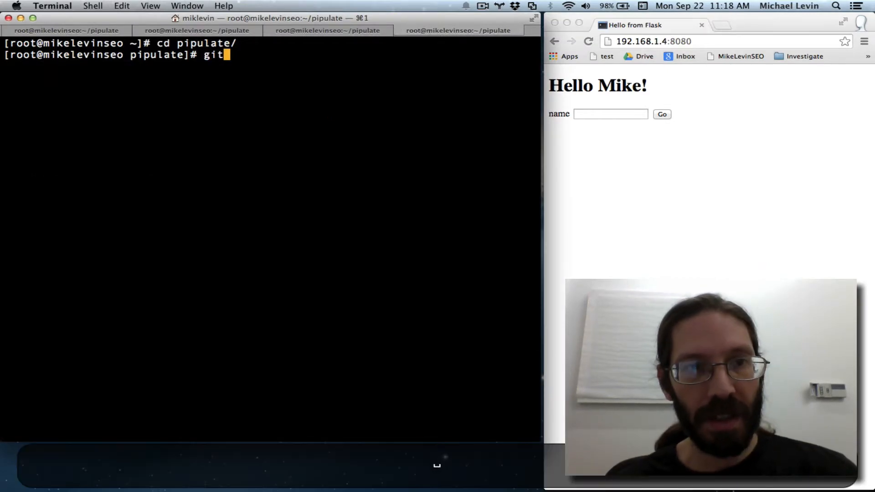
{"action": "type", "text": "commit -am \"S"}
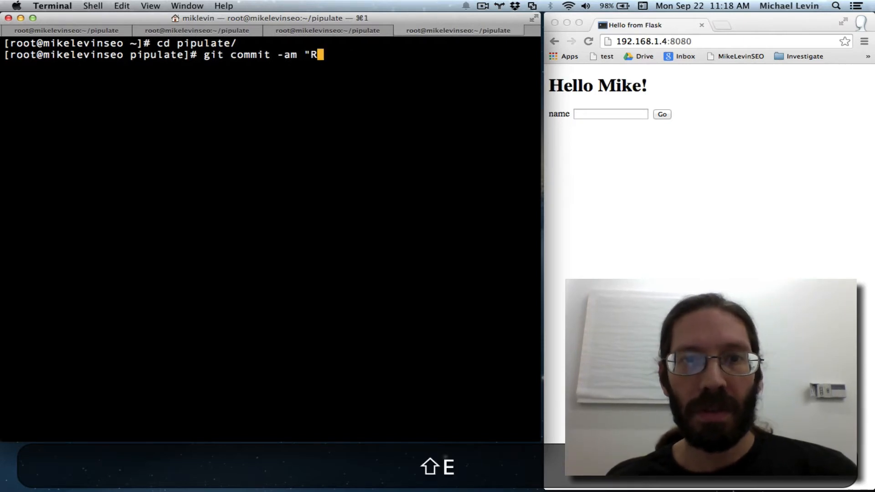
{"action": "type", "text": "enamed main"}
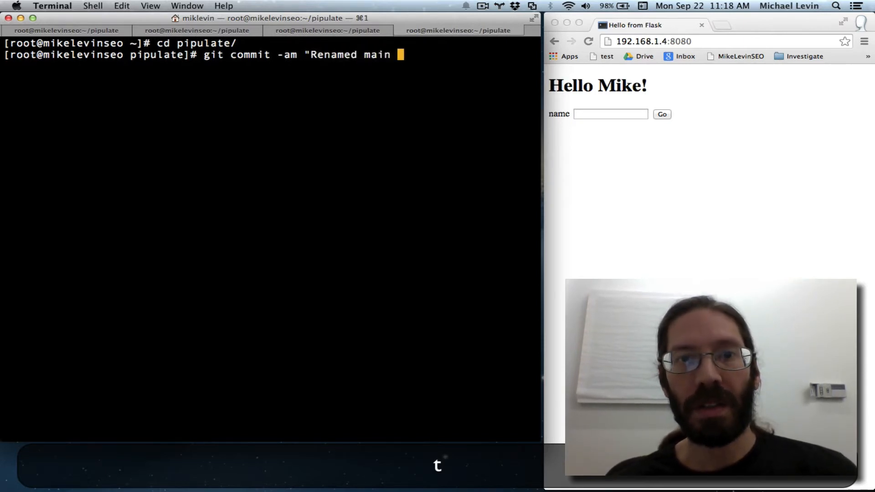
{"action": "type", "text": "to pipul"}
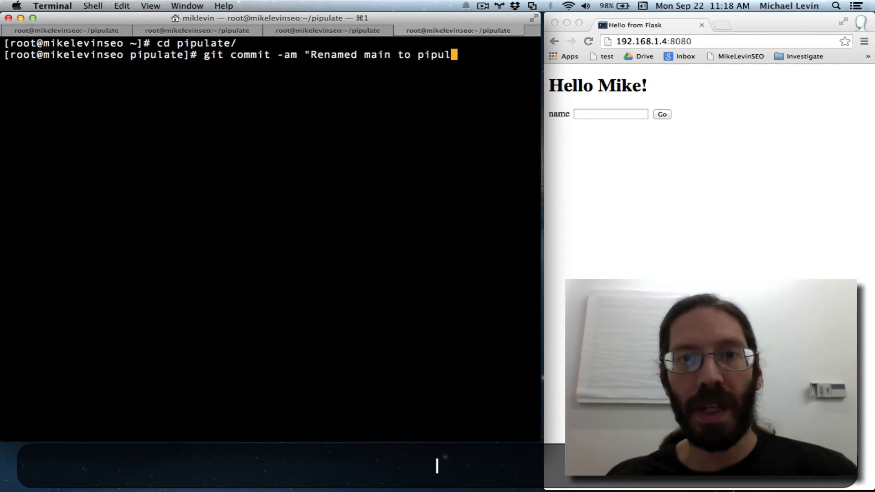
{"action": "key", "text": "Return"}
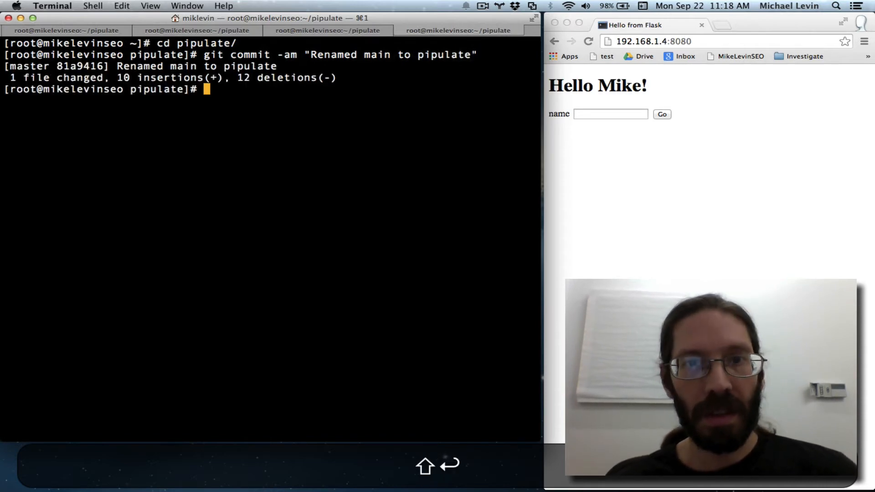
Push the commit to the GitHub master branch
{"action": "type", "text": "git push"}
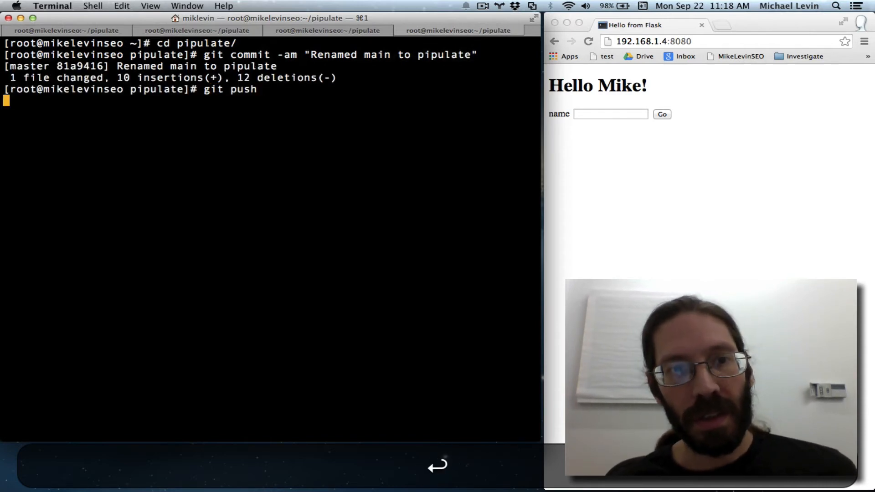
{"action": "key", "text": "Return"}
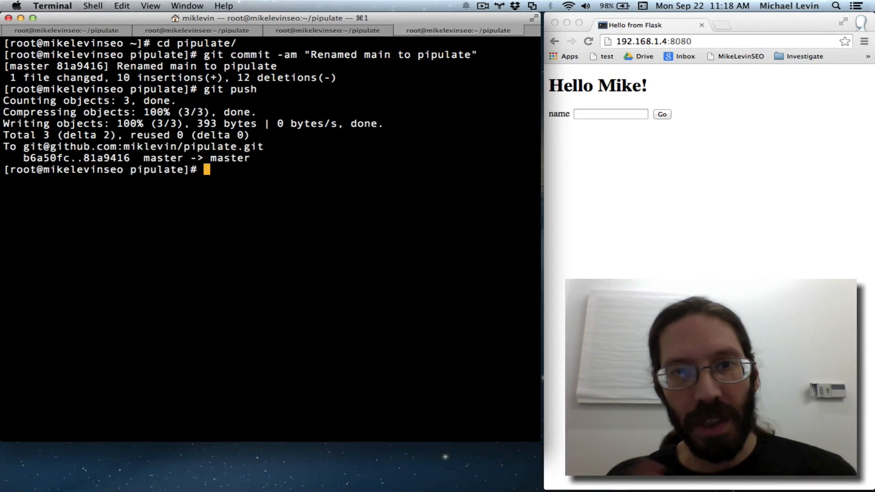